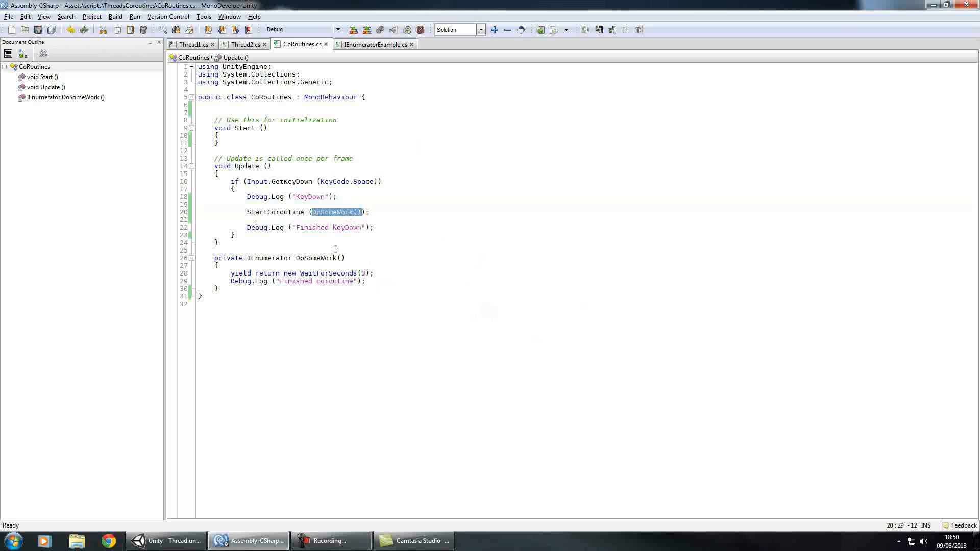
Review the DoSomeWork coroutine call and MoveNext in Update, keep the colour scheme, then bring Unity forward
double_click(319, 257)
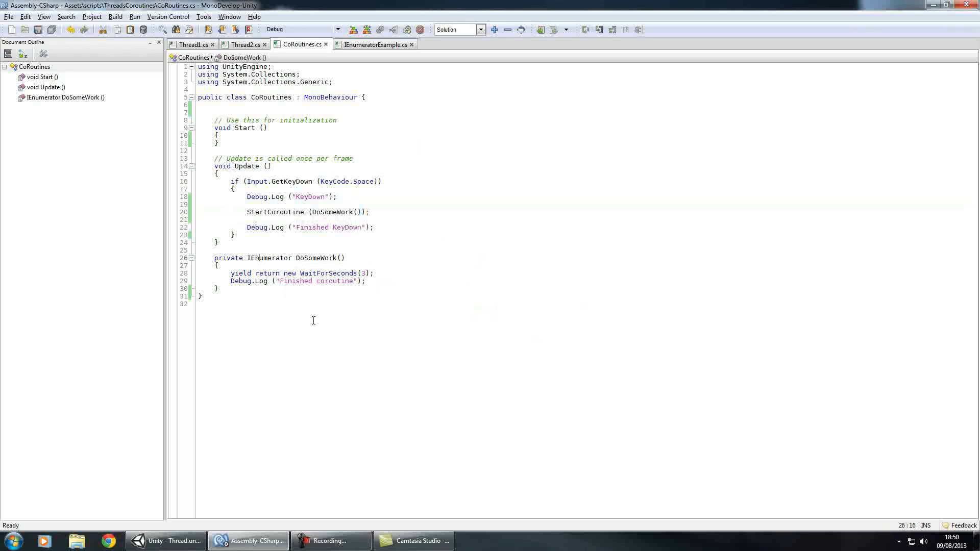
double_click(269, 257)
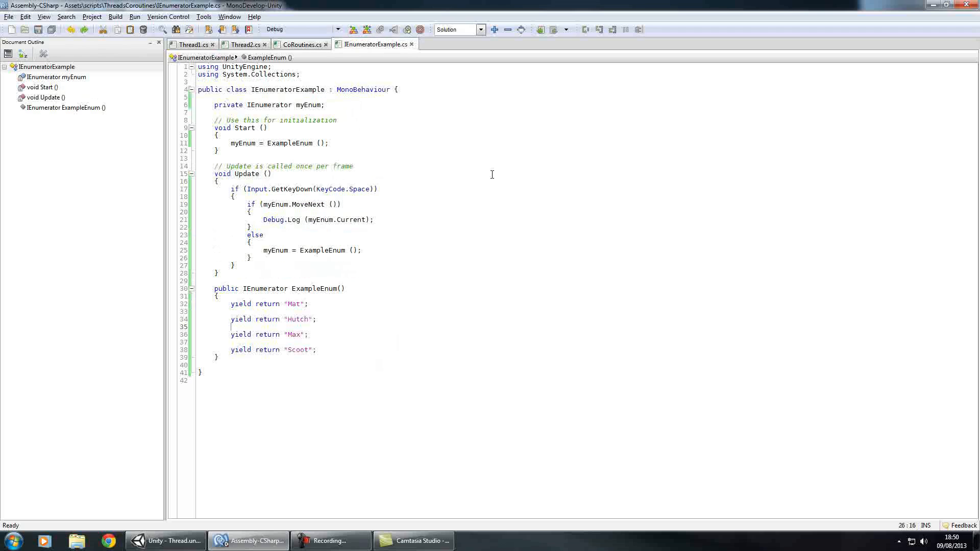
mouse_move(491, 174)
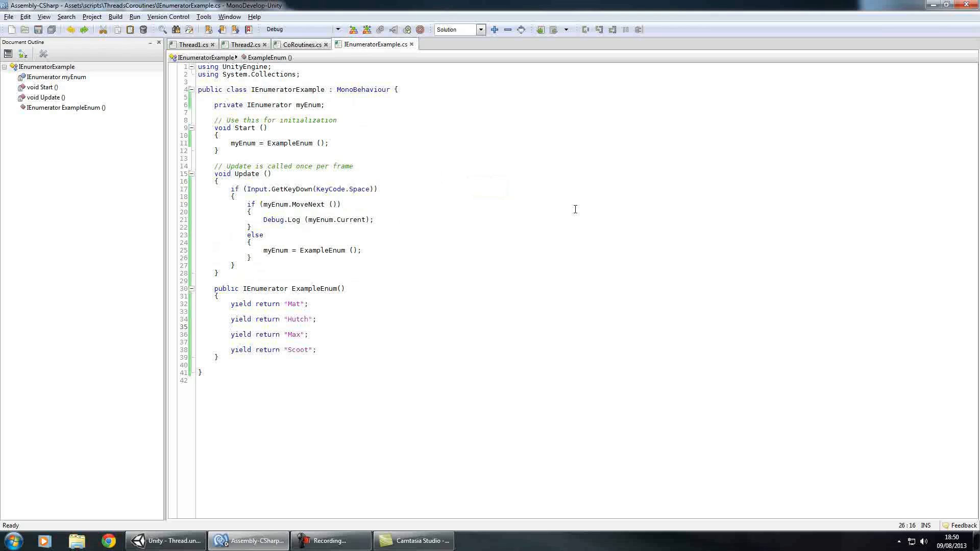
click(231, 326)
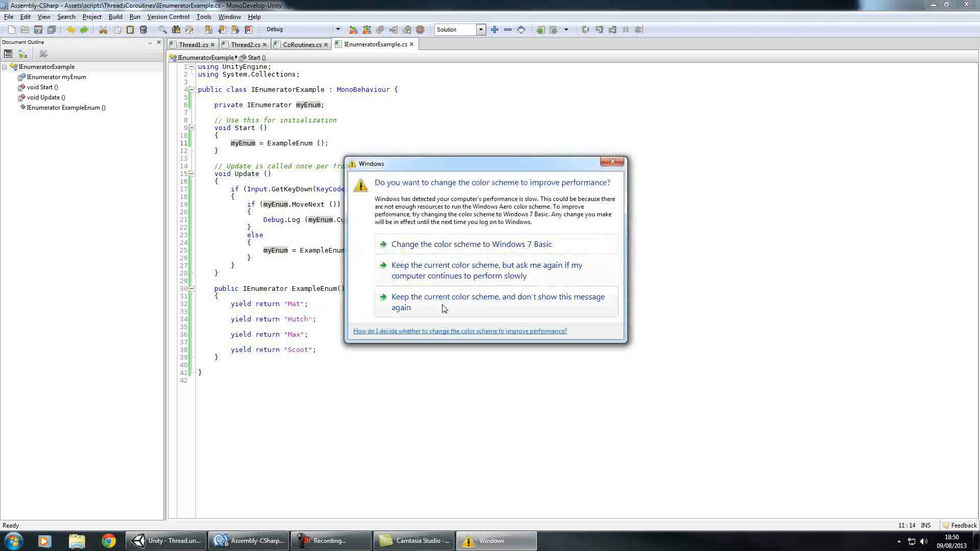
click(497, 302)
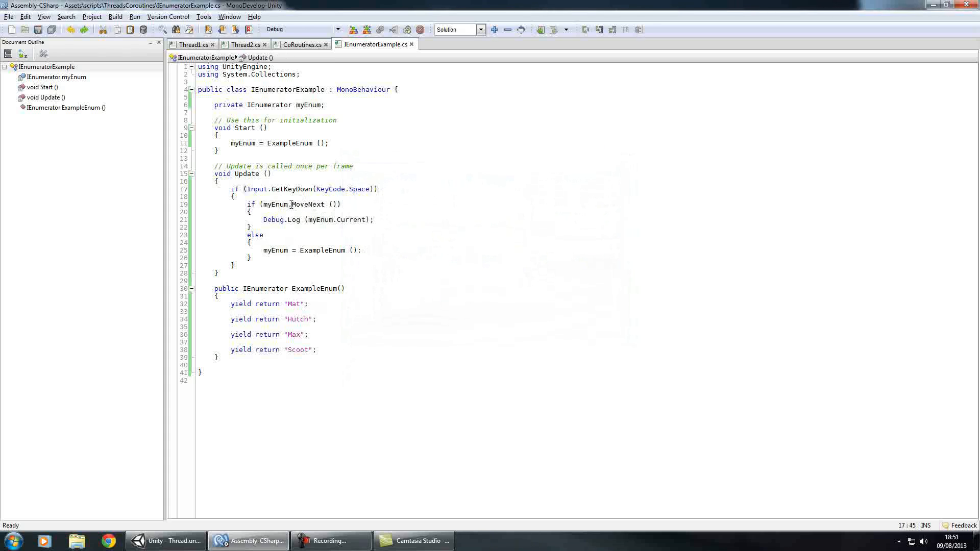
double_click(310, 204)
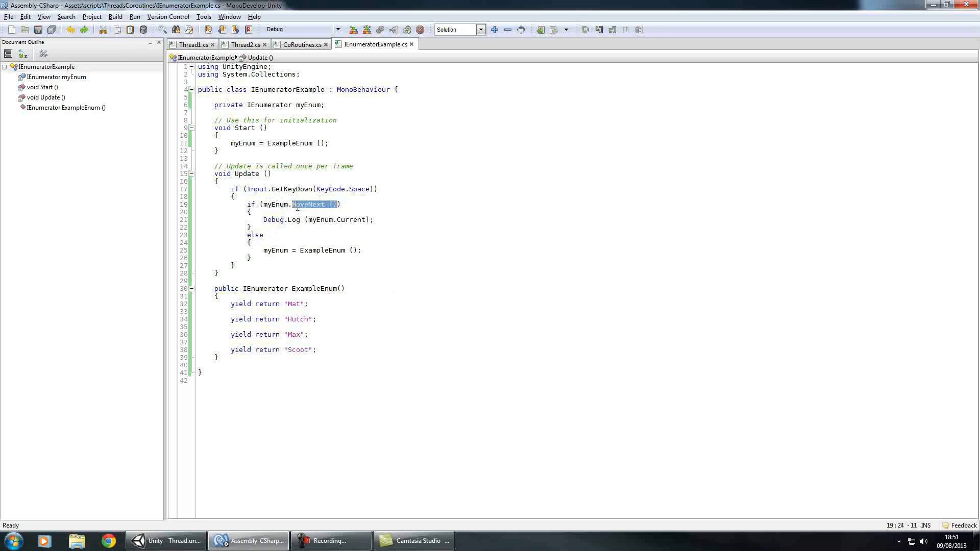
click(166, 541)
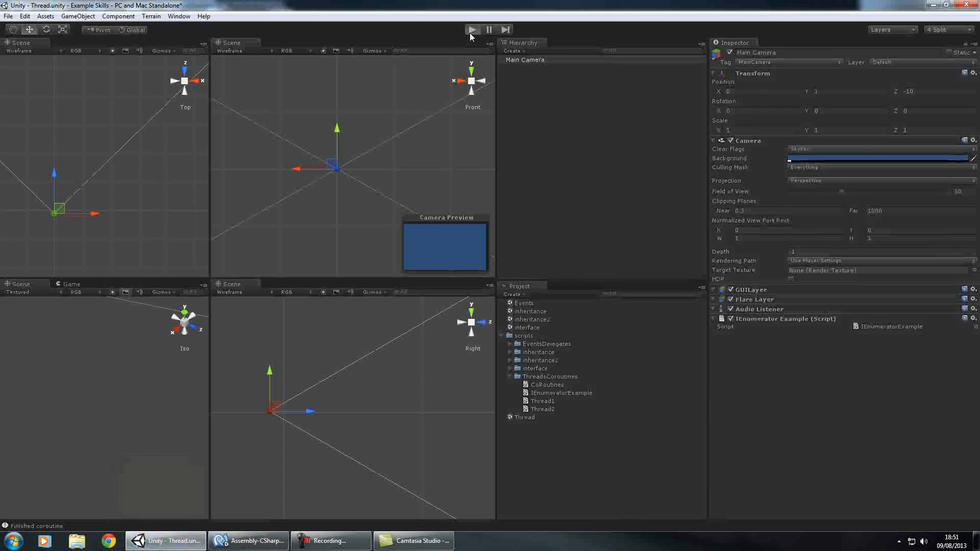
Play the scene so the console logs Mat, Hutch, Max, Scoot and Mat again
click(472, 30)
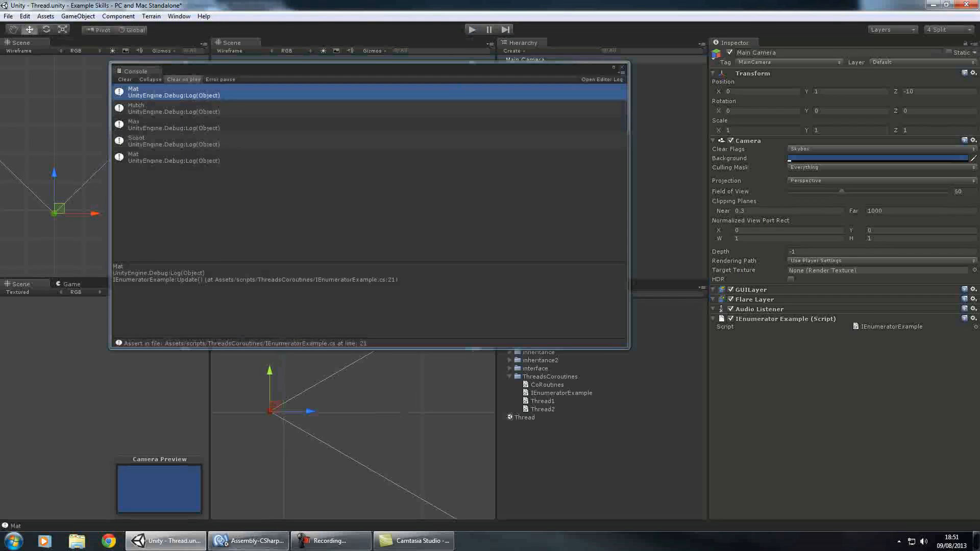
Insert Debug.Log ("my enum"); after the yield return "Hutch" line in ExampleEnum
click(248, 541)
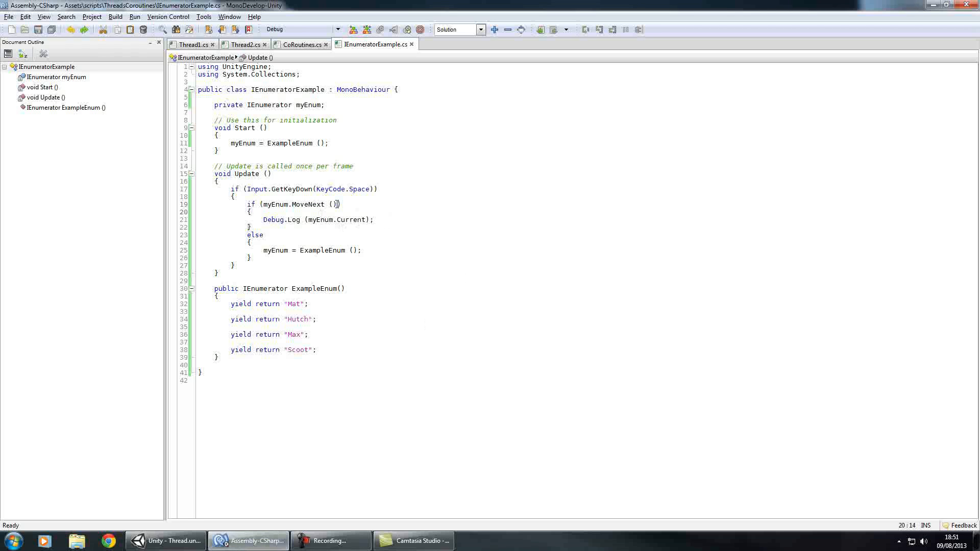
double_click(307, 204)
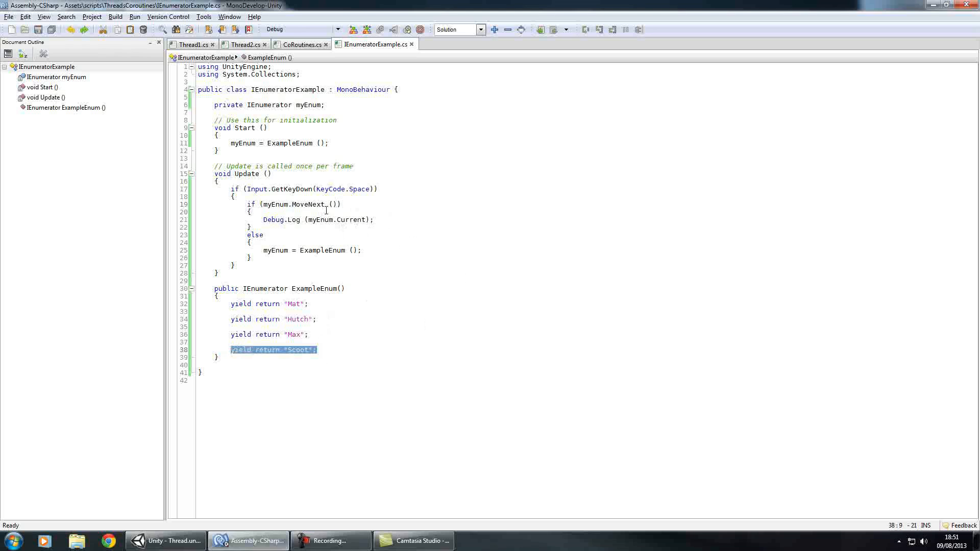
click(374, 219)
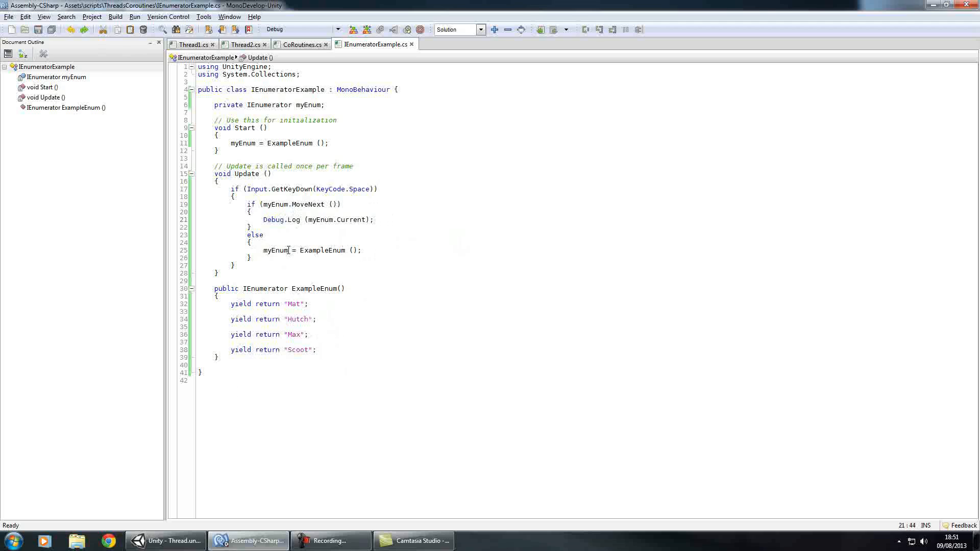
text(R)
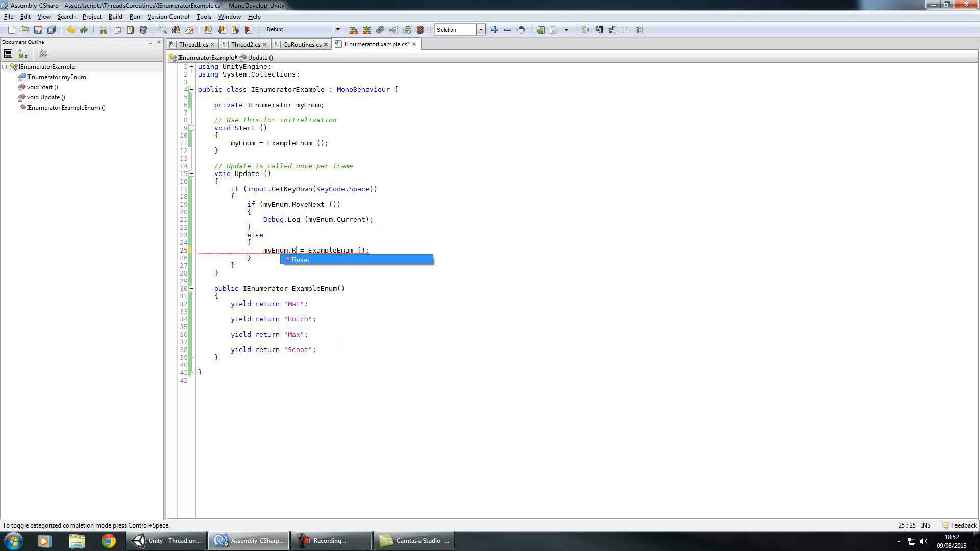
text(e)
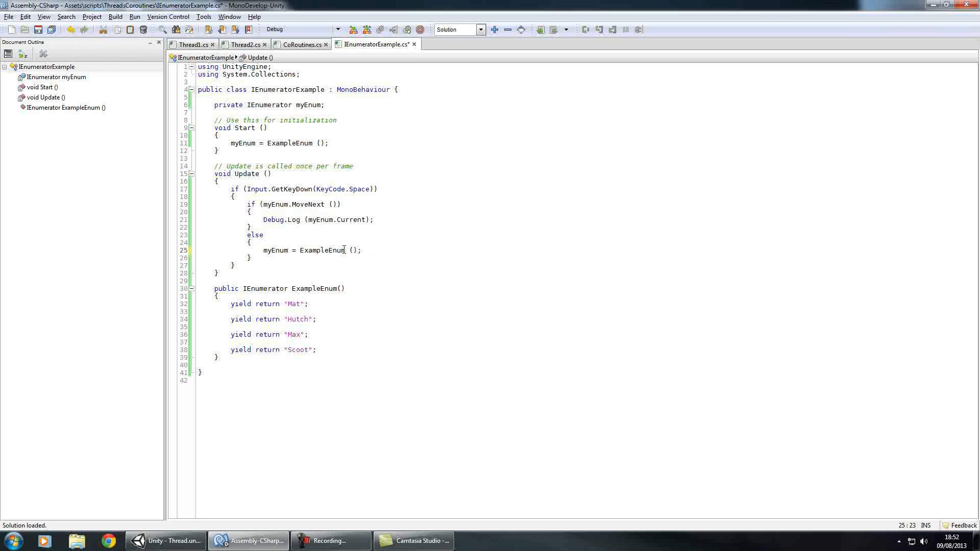
mouse_move(294, 204)
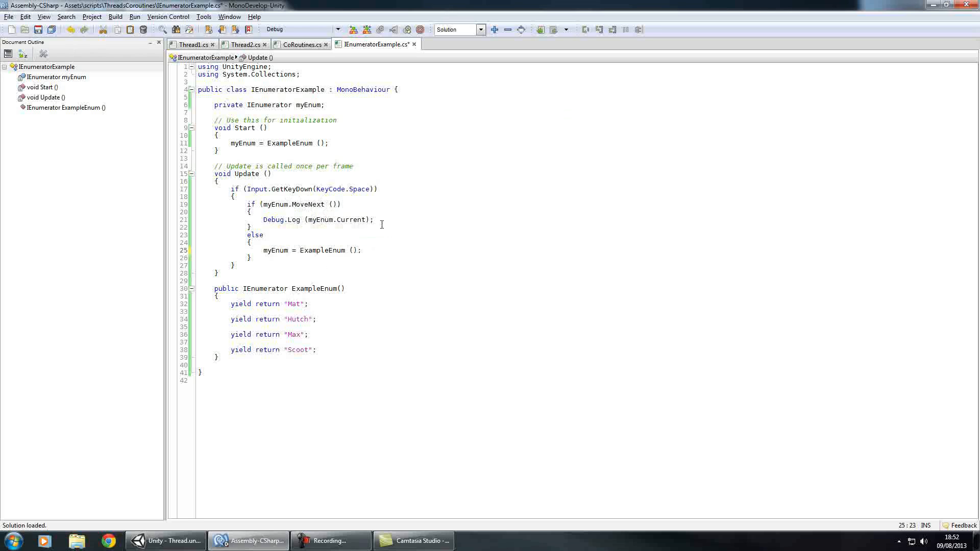
click(294, 304)
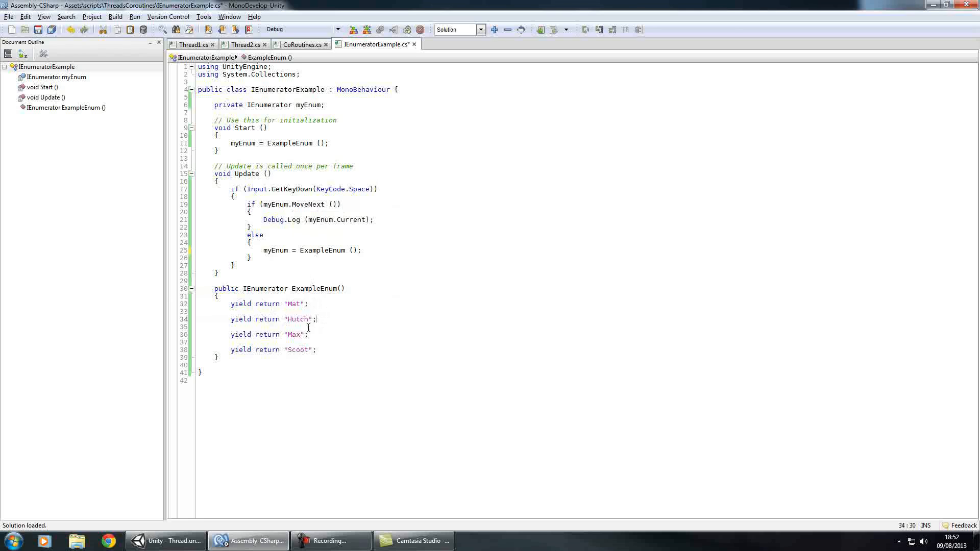
text(Debug.Log ("my enum");)
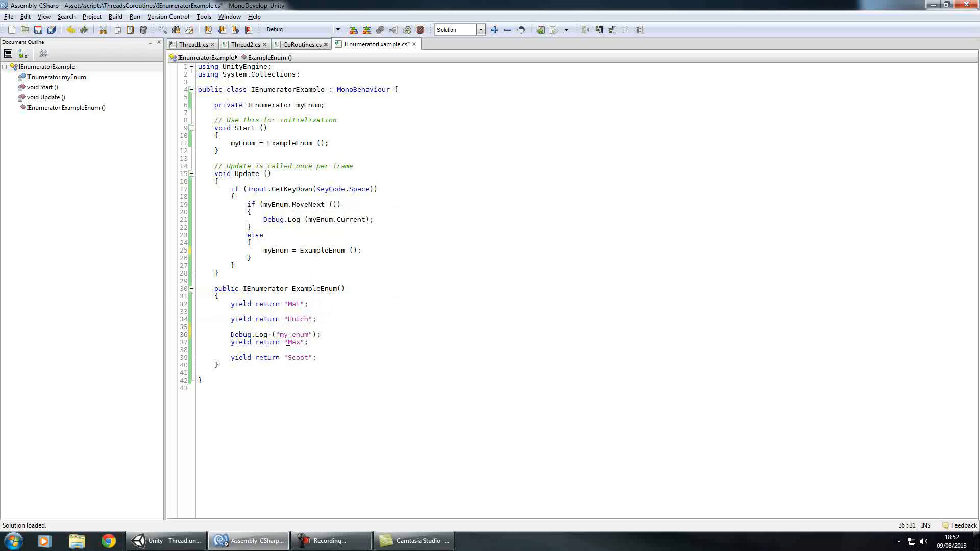
Play the scene twice with the updated script so my enum logs between Hutch and Max, then stop
click(166, 541)
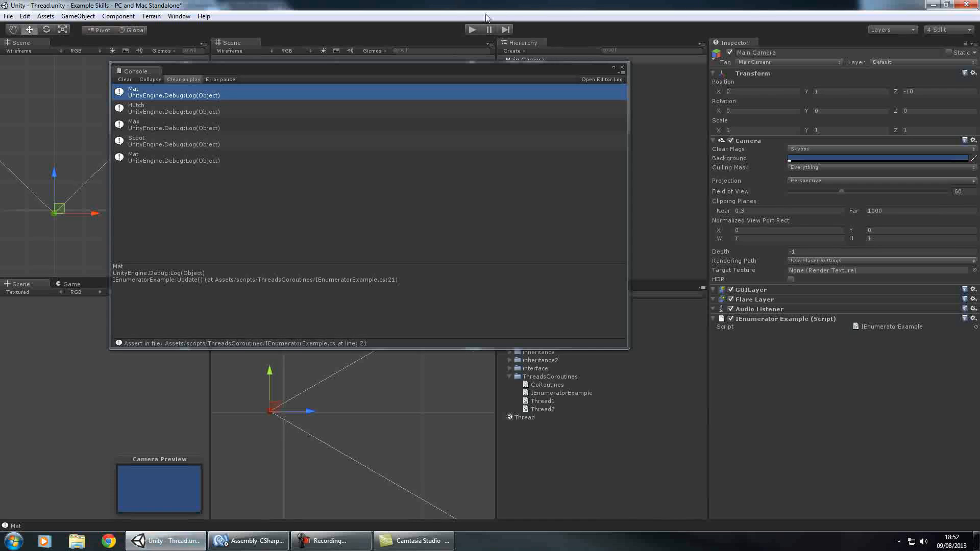
click(473, 30)
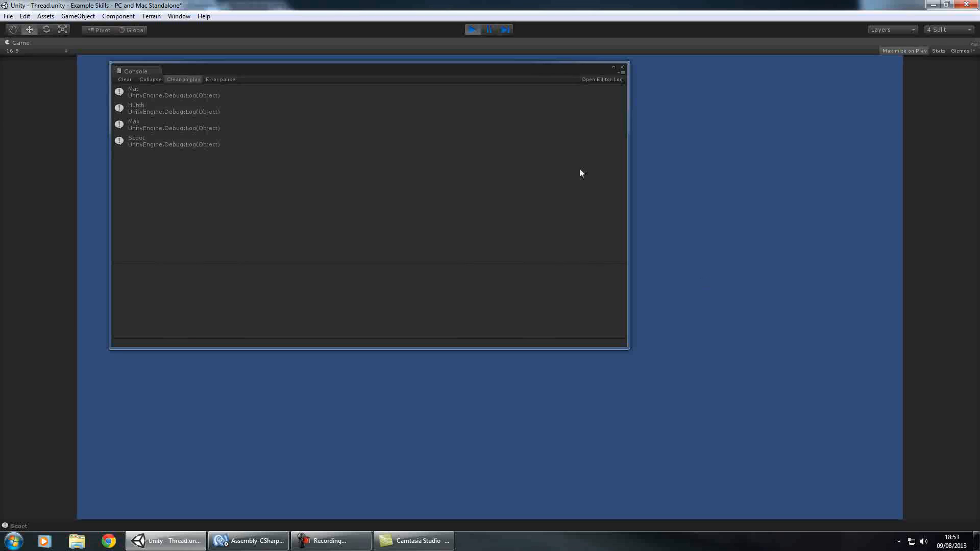
click(247, 540)
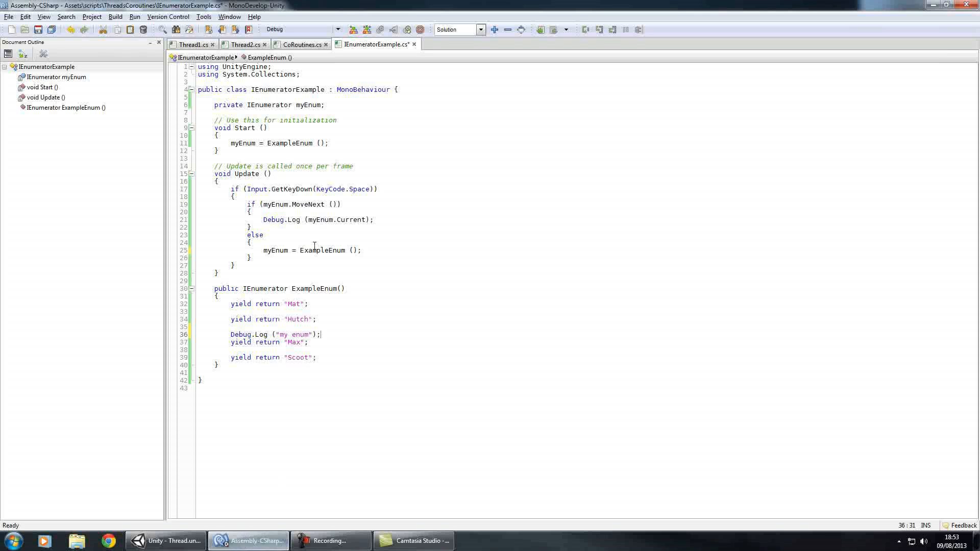
click(165, 541)
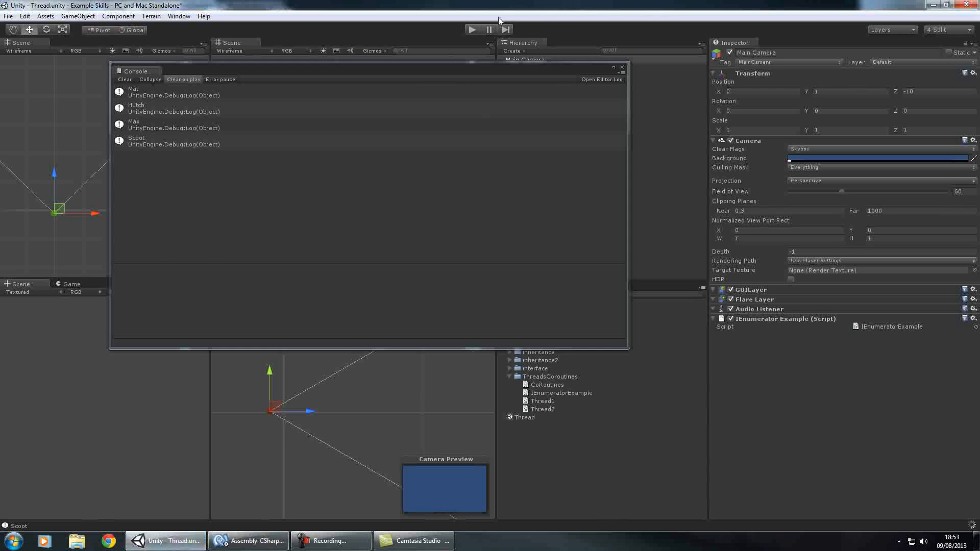
click(473, 30)
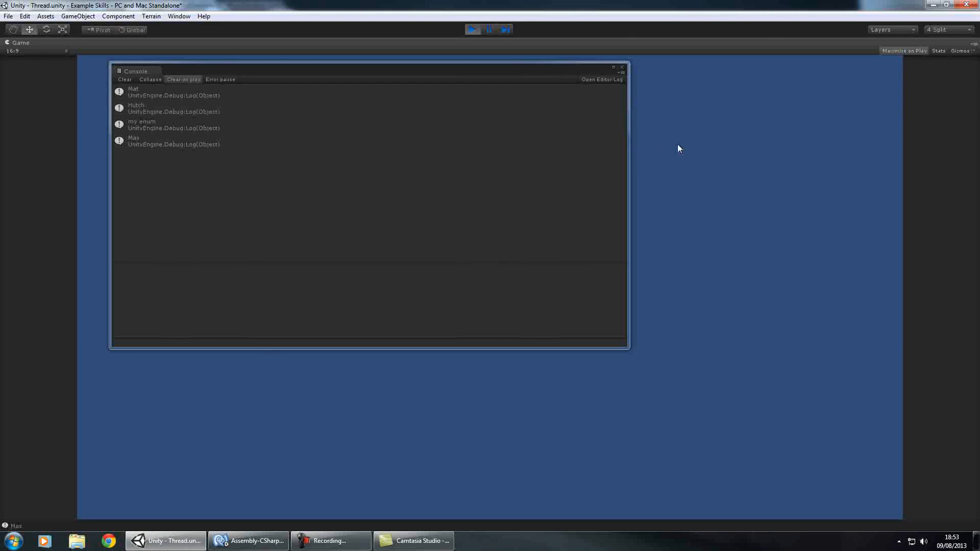
click(489, 30)
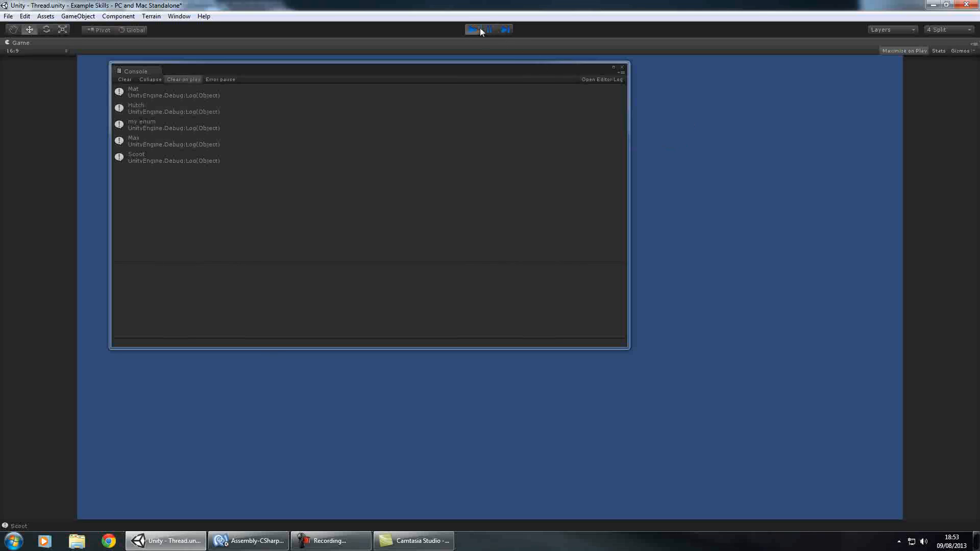
click(247, 541)
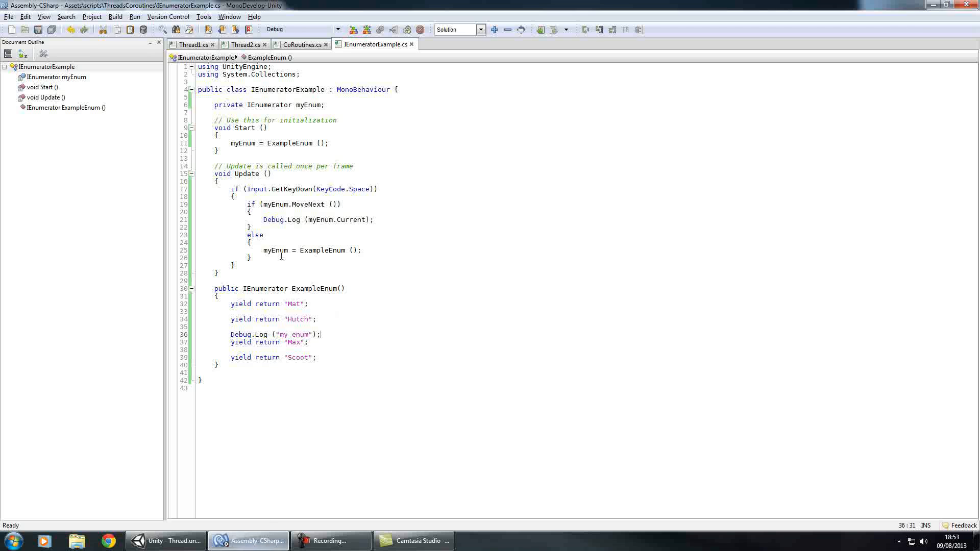
Show the CoRoutines script with a blank line after yield return new WaitForSeconds(3)
click(299, 44)
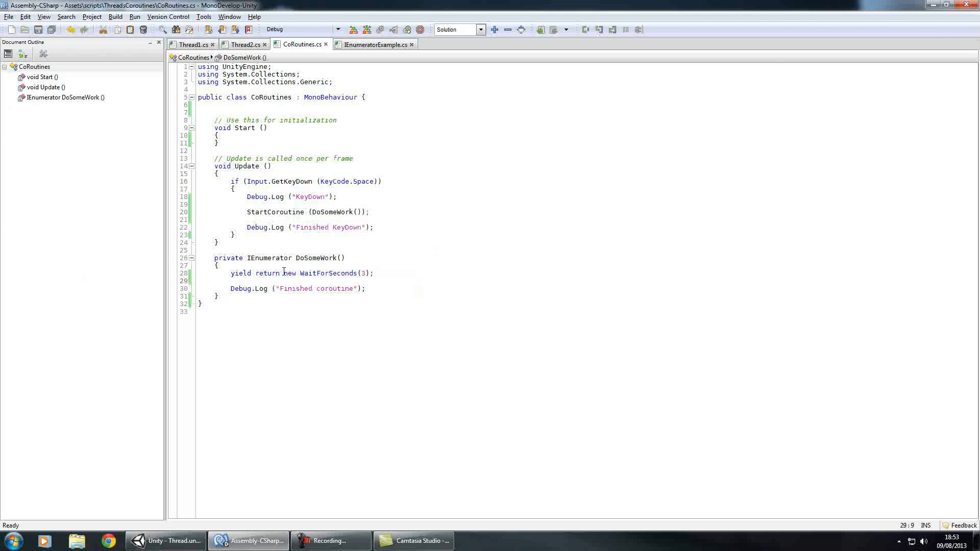
Highlight new WaitForSeconds(3), compare with IEnumeratorExample, then show Thread1 with Thread.Sleep (3000)
drag(283, 274, 370, 274)
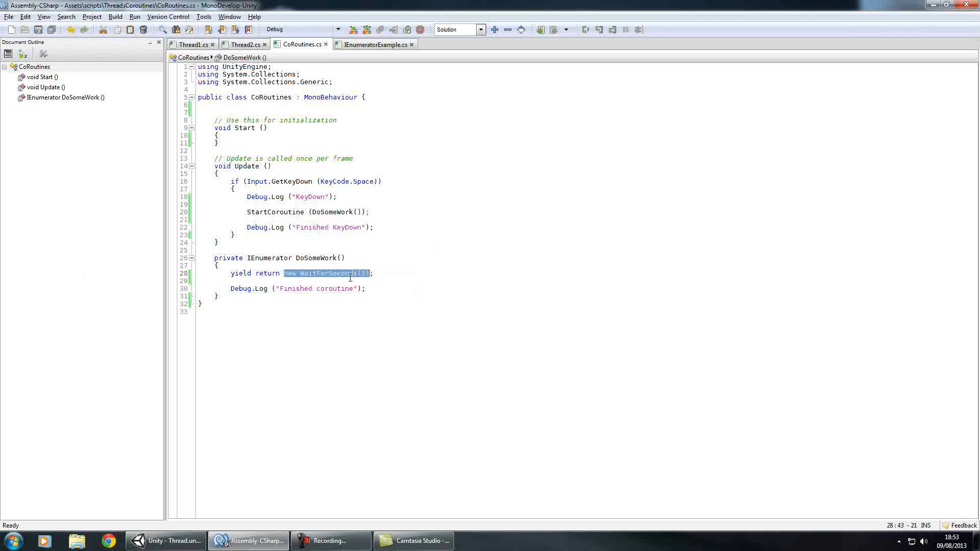
click(371, 44)
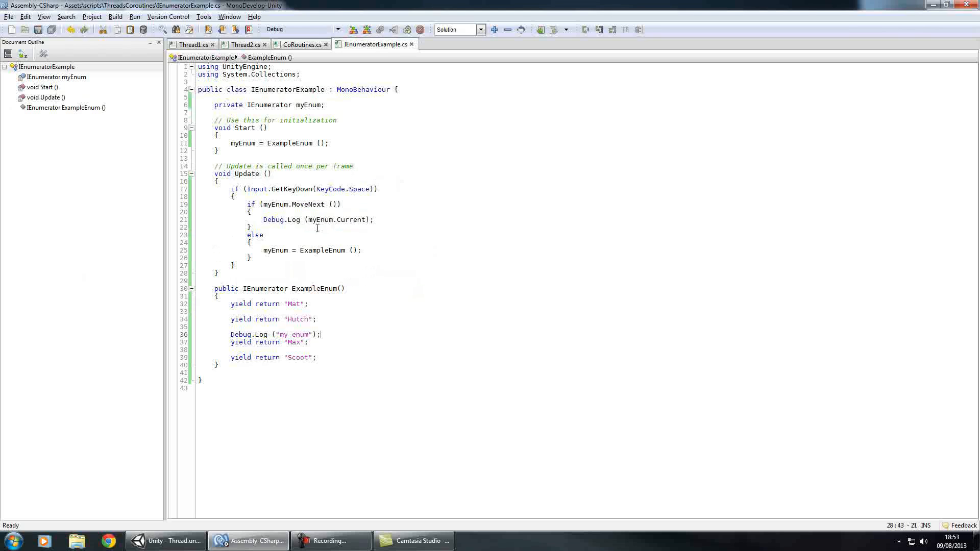
click(300, 44)
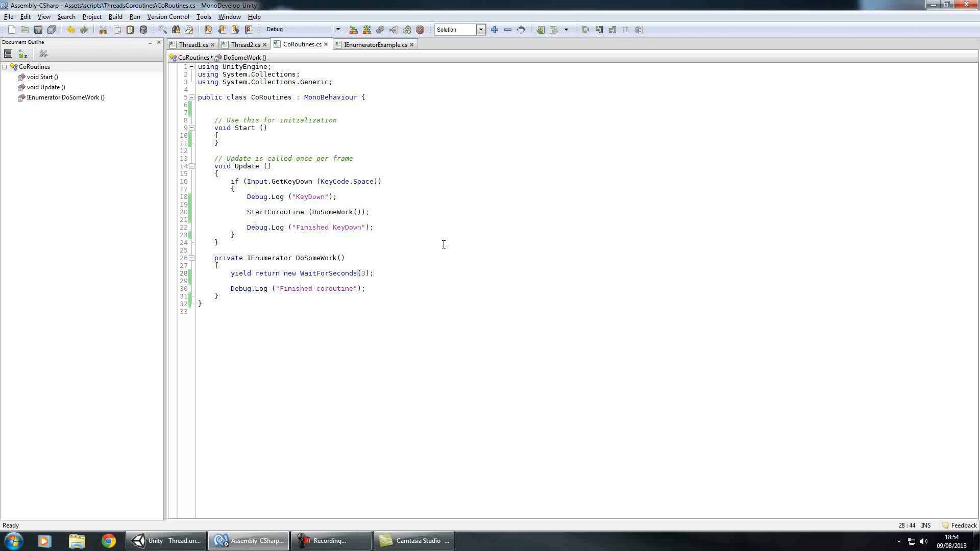
mouse_move(249, 158)
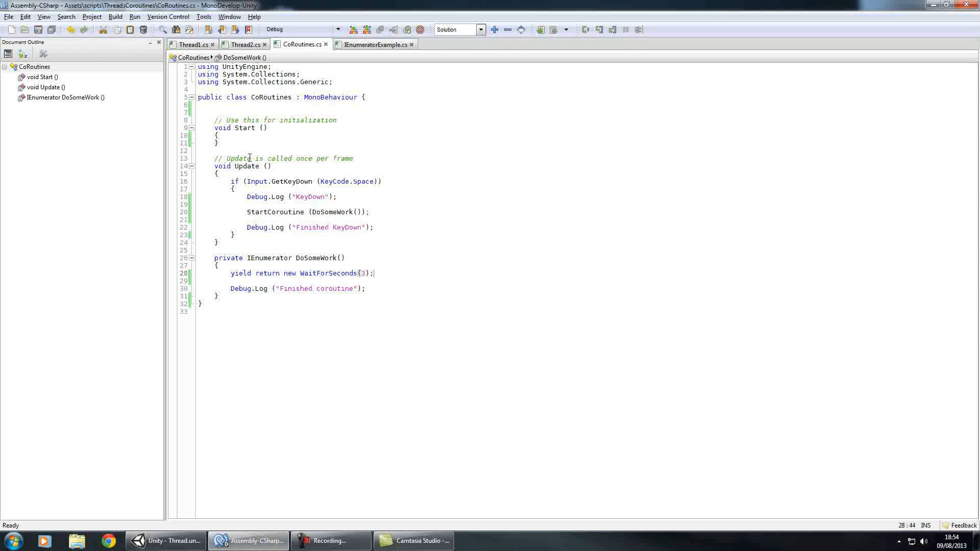
click(191, 44)
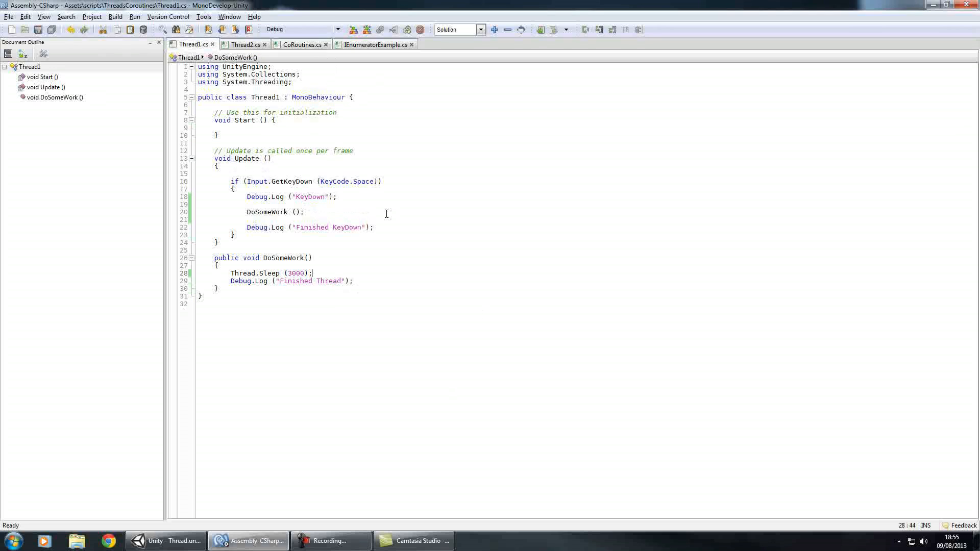
mouse_move(243, 488)
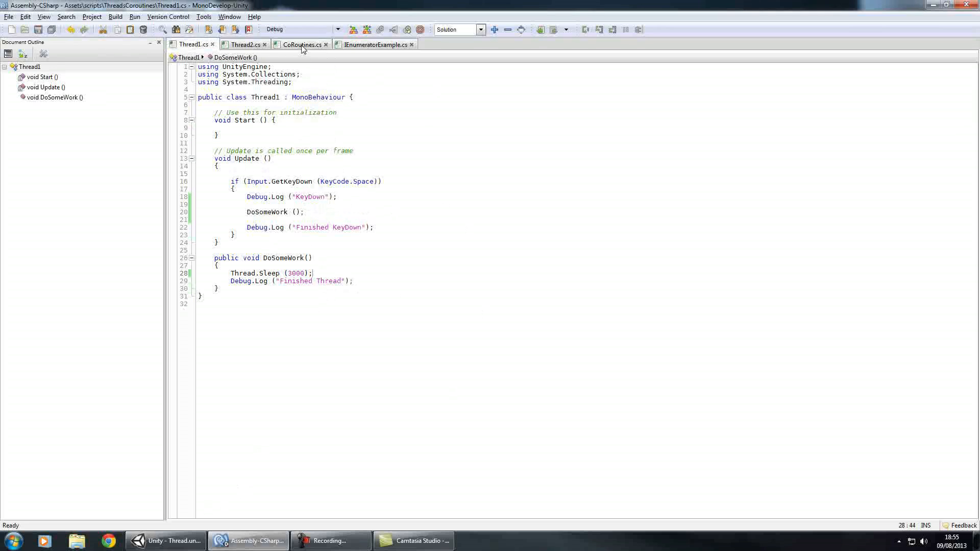
Put the CoRoutines script on Main Camera in place of IEnumerator Example
click(300, 43)
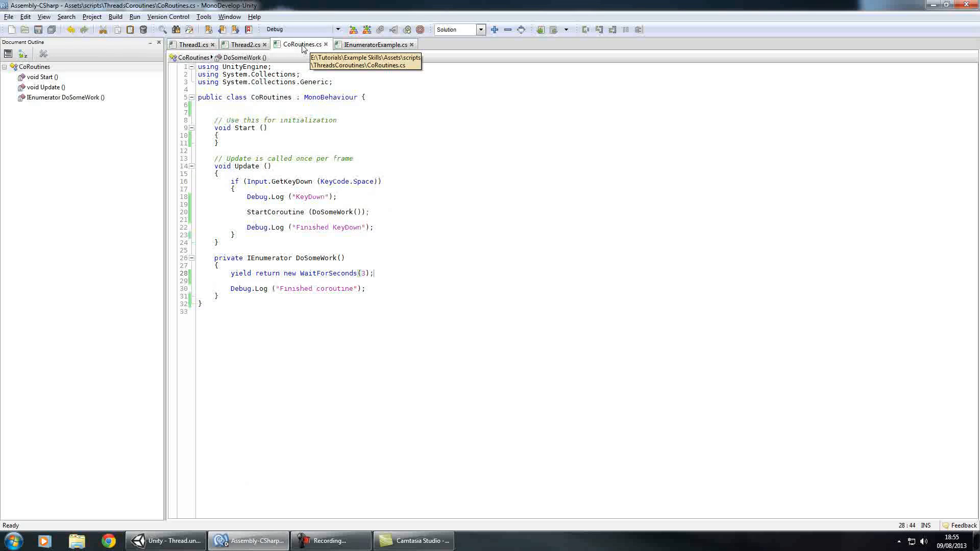
click(165, 541)
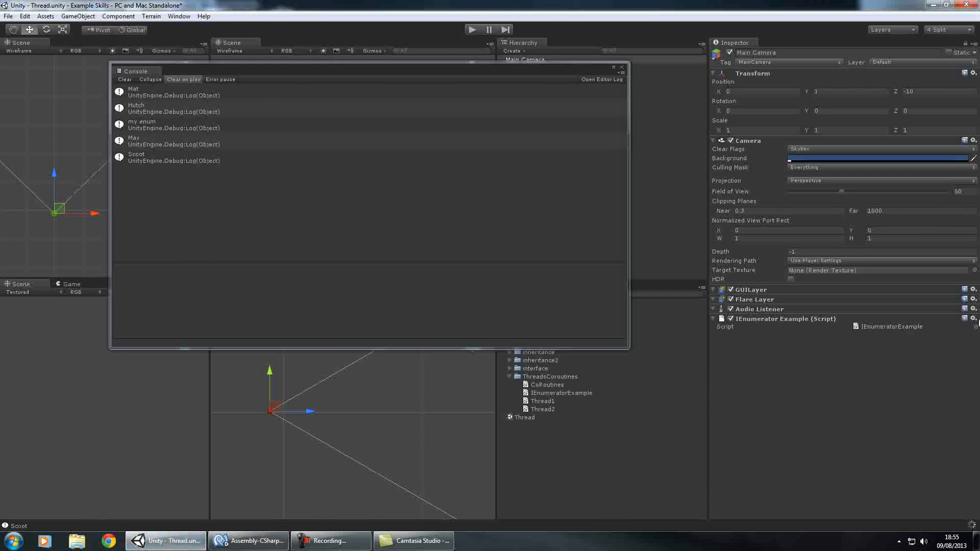
click(972, 319)
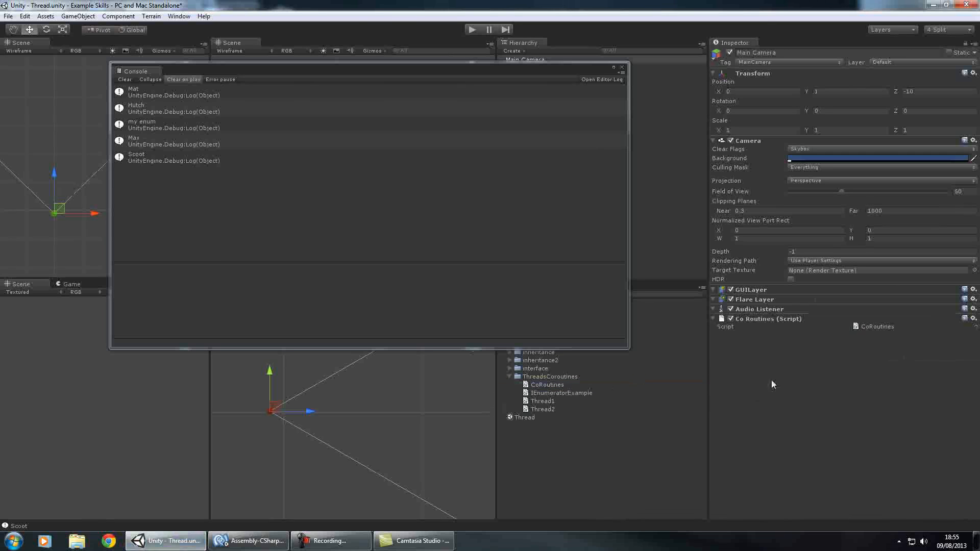
Highlight the StartCoroutine (DoSomeWork()); line in CoRoutines Update
click(247, 541)
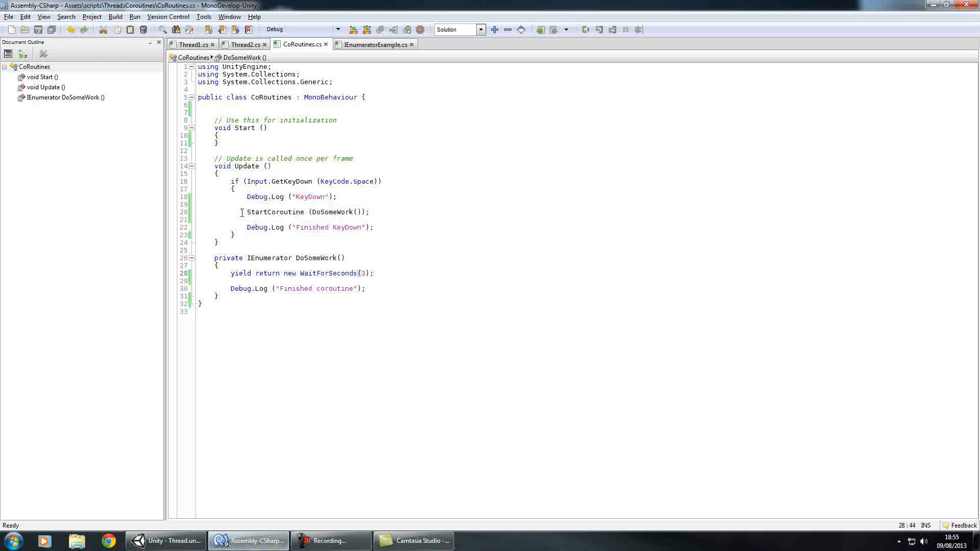
double_click(275, 213)
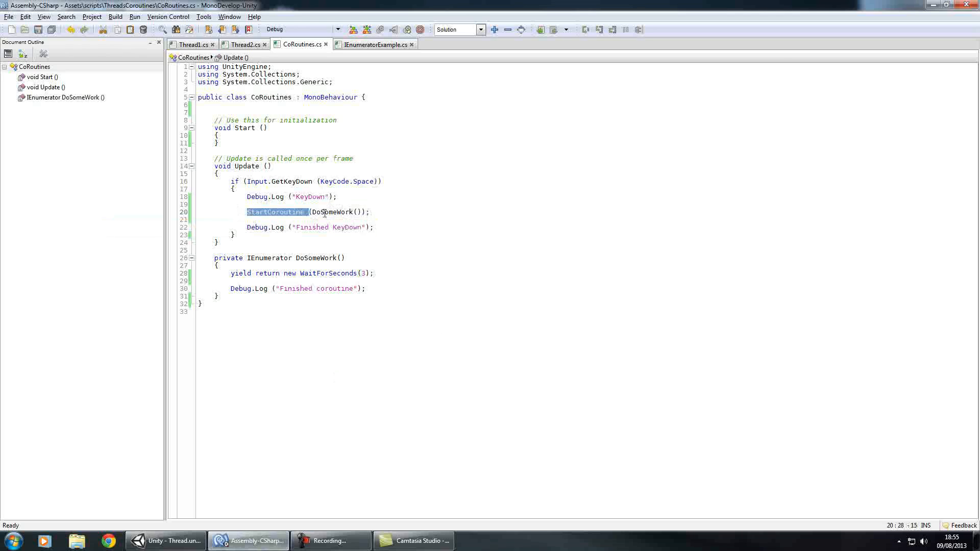
drag(307, 212, 370, 213)
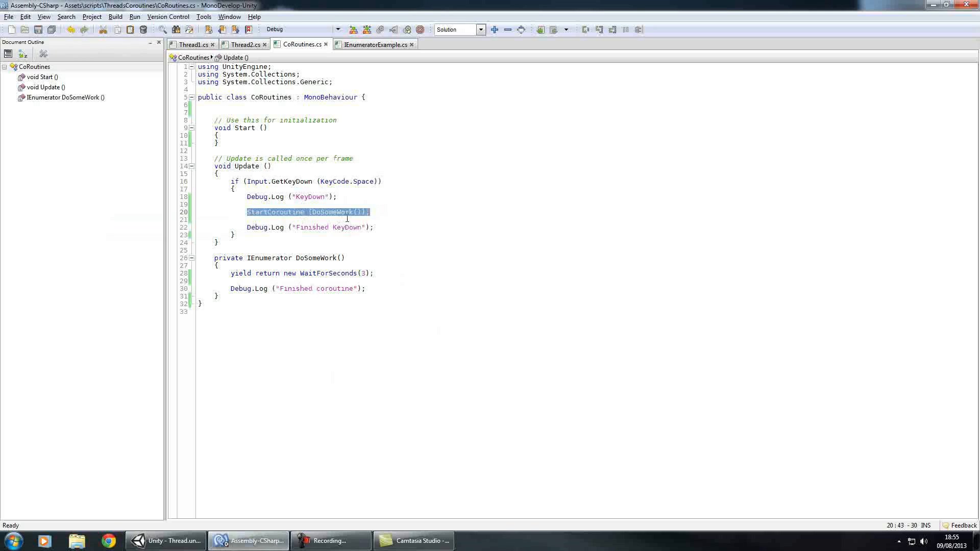
Play the scene to log KeyDown, Finished KeyDown, Finished coroutine, then return to the editor
click(297, 287)
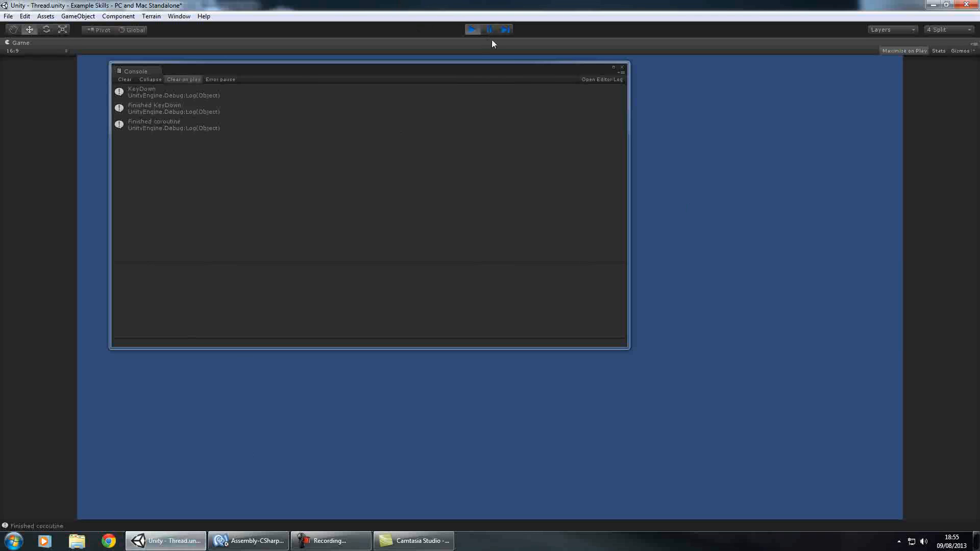
click(249, 541)
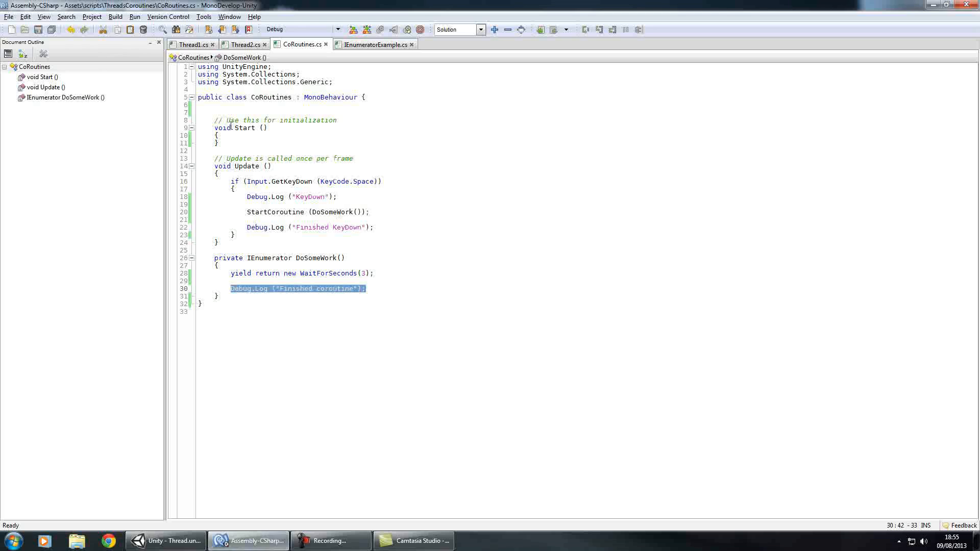
Show the Thread1 script with using System.Threading and Thread.Sleep (3000)
click(191, 44)
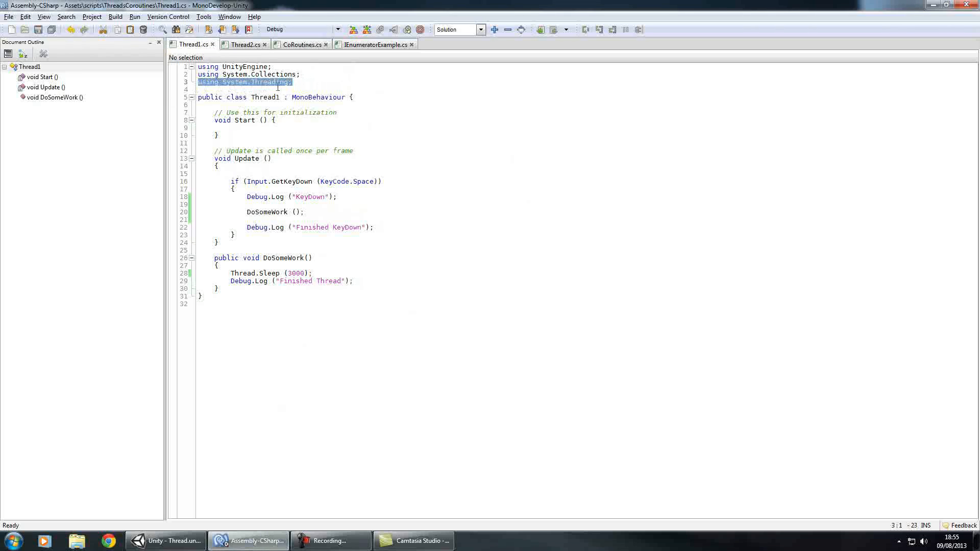
mouse_move(312, 158)
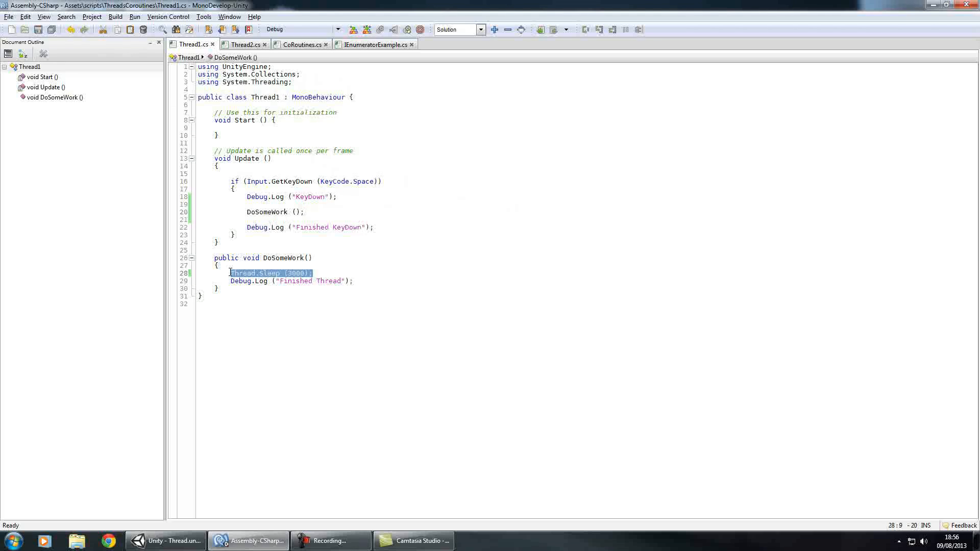
mouse_move(547, 308)
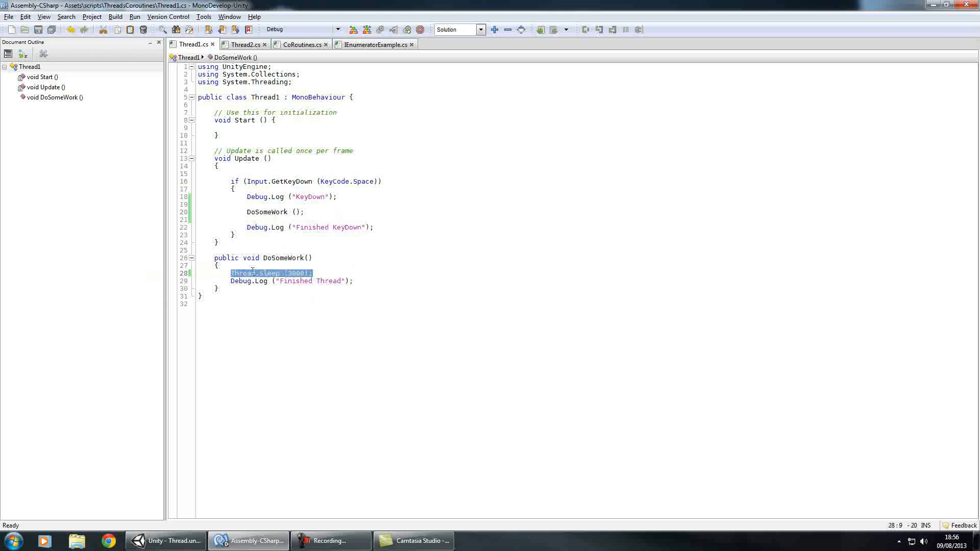
Assign the Thread1 script to Main Camera and run it, logging KeyDown, Finished Thread, Finished KeyDown
click(166, 541)
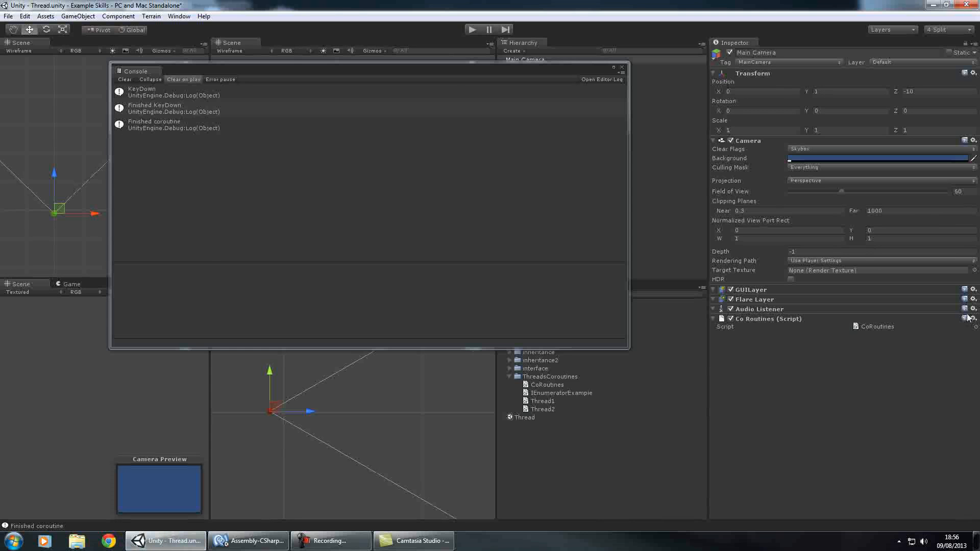
click(971, 317)
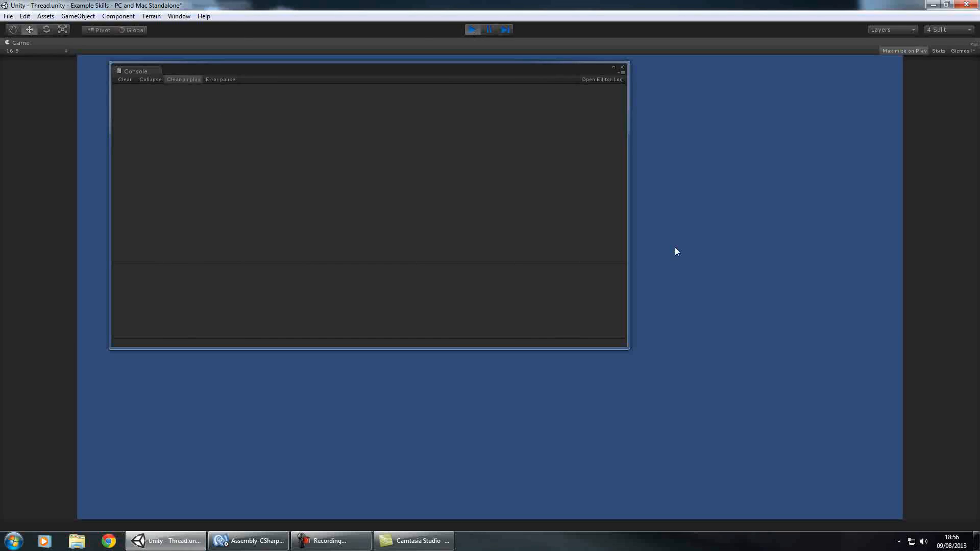
mouse_move(455, 85)
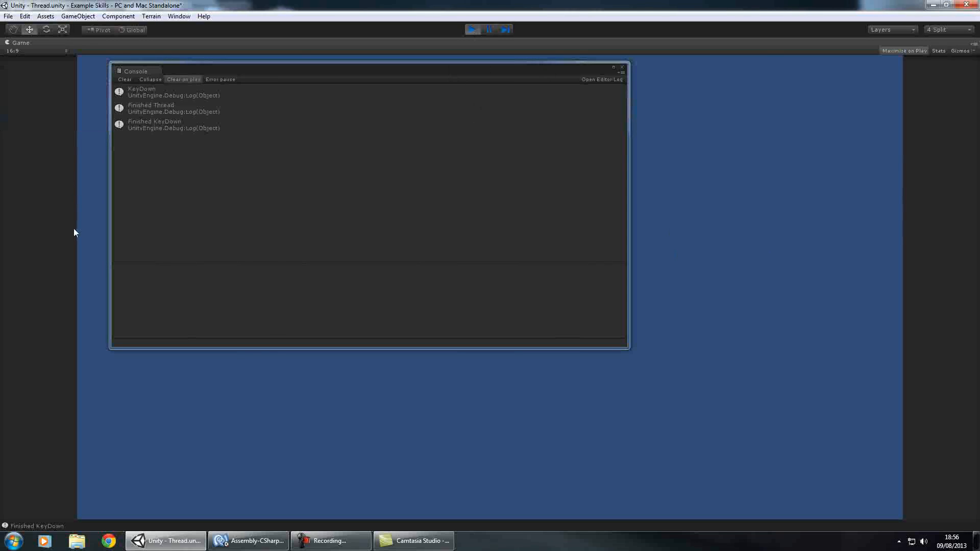
mouse_move(445, 79)
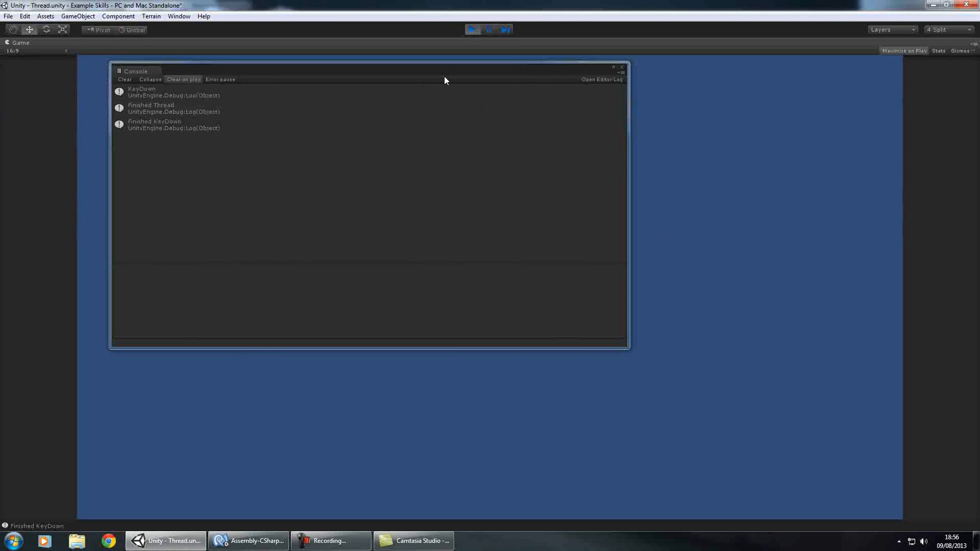
mouse_move(36, 54)
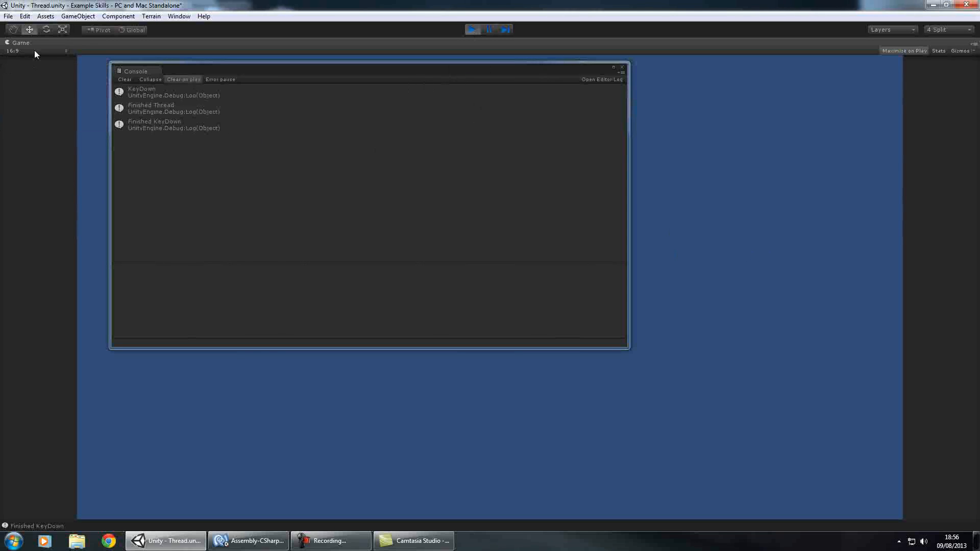
mouse_move(143, 183)
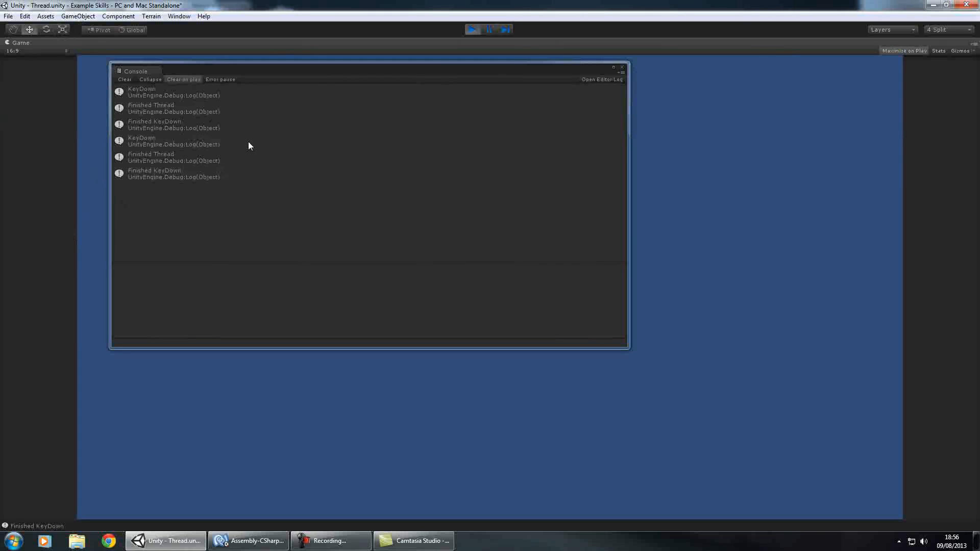
mouse_move(698, 196)
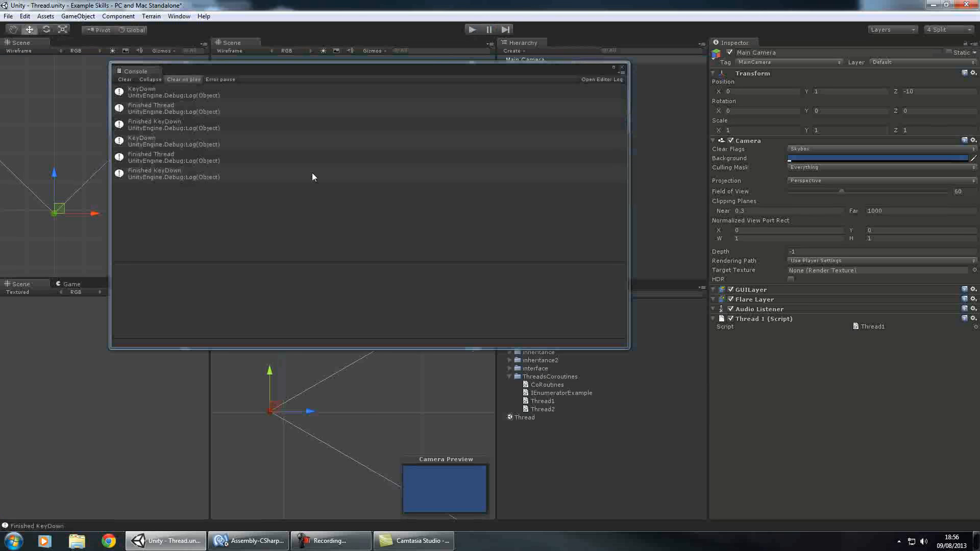
click(249, 541)
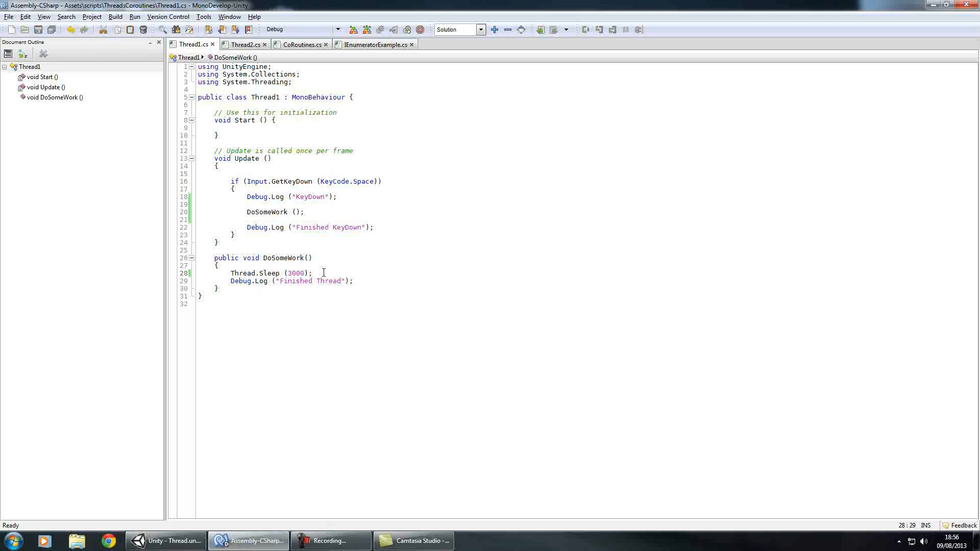
Highlight the Thread.Sleep(3000) call in Thread1, then show the Thread2 script
drag(312, 273, 318, 281)
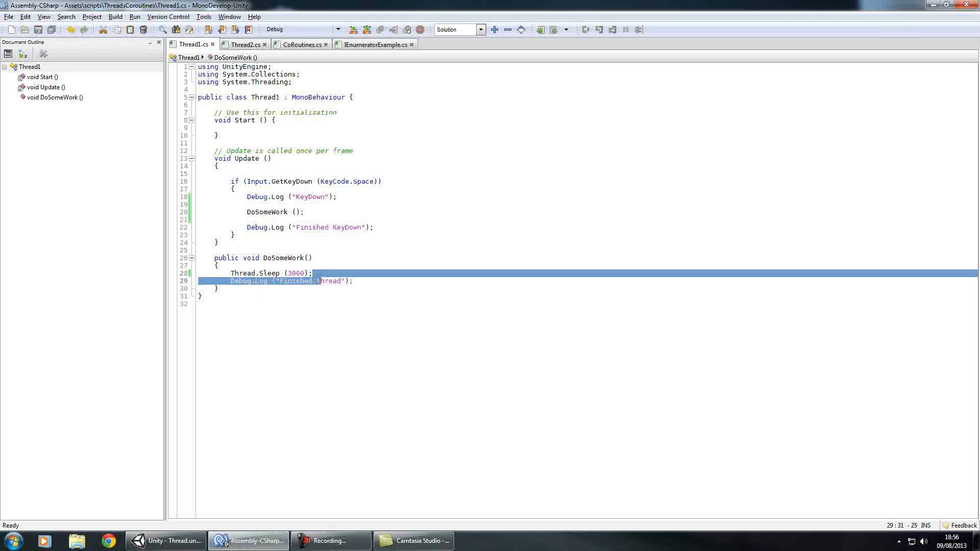
click(215, 273)
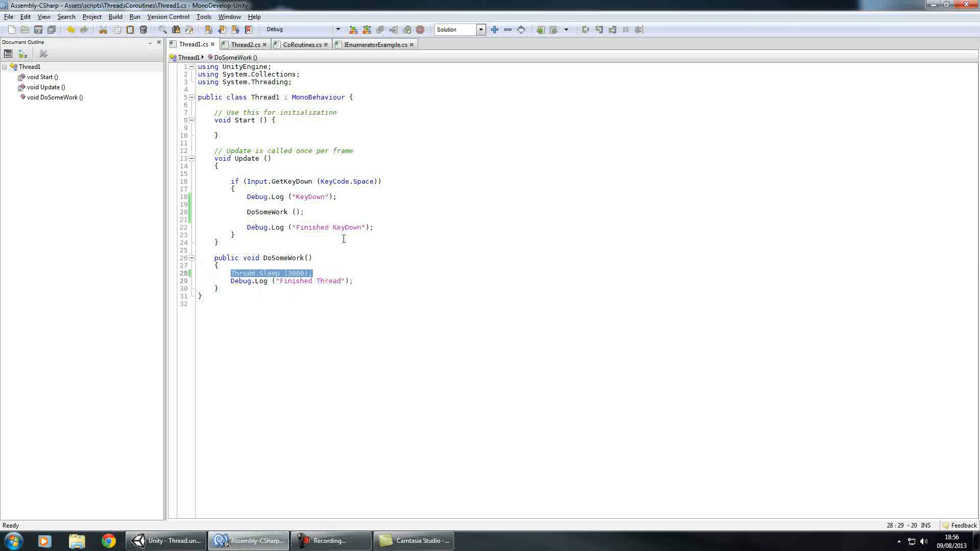
click(244, 44)
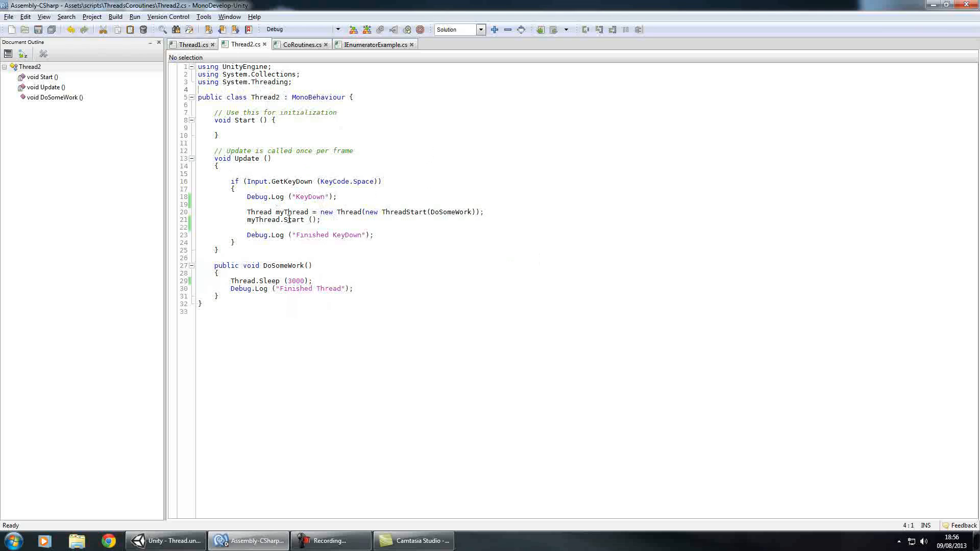
Highlight the new Thread / myThread.Start() lines and the Thread.Sleep call in Thread2
drag(246, 212, 320, 219)
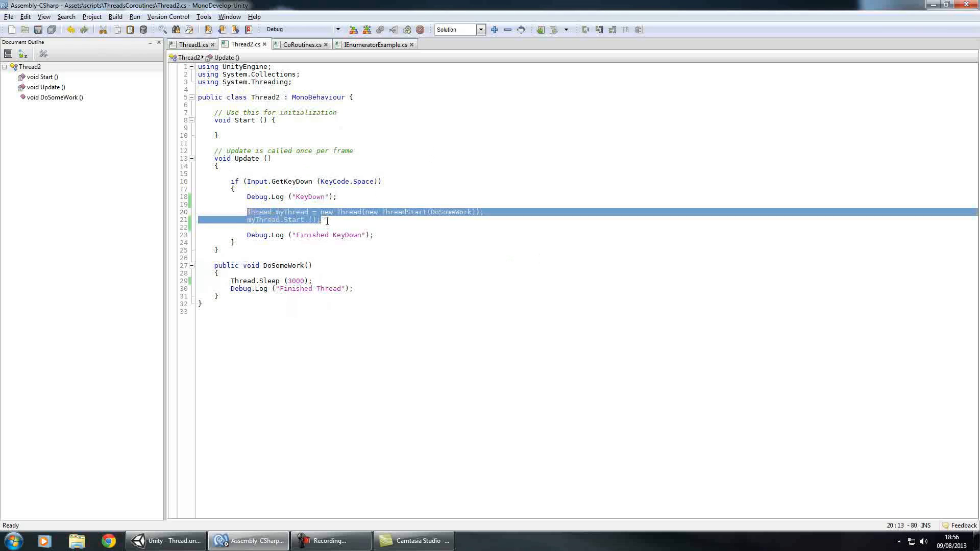
click(292, 212)
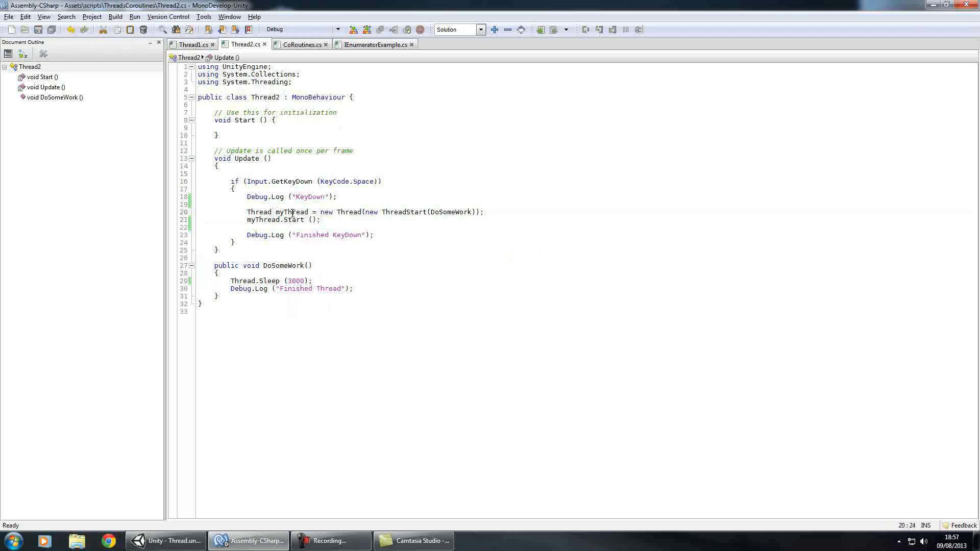
double_click(291, 212)
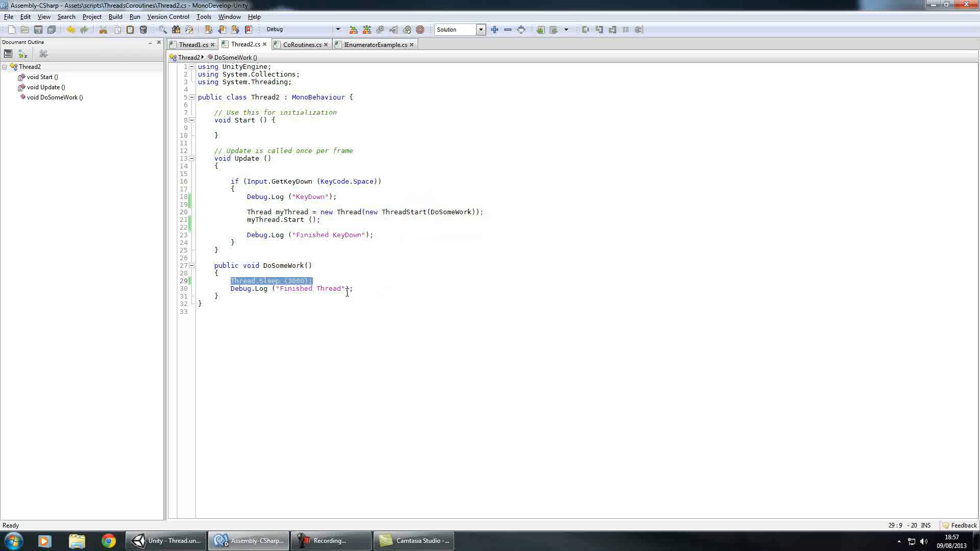
Play the scene with Thread2 so the console logs KeyDown, Finished KeyDown, then Finished Thread
click(165, 541)
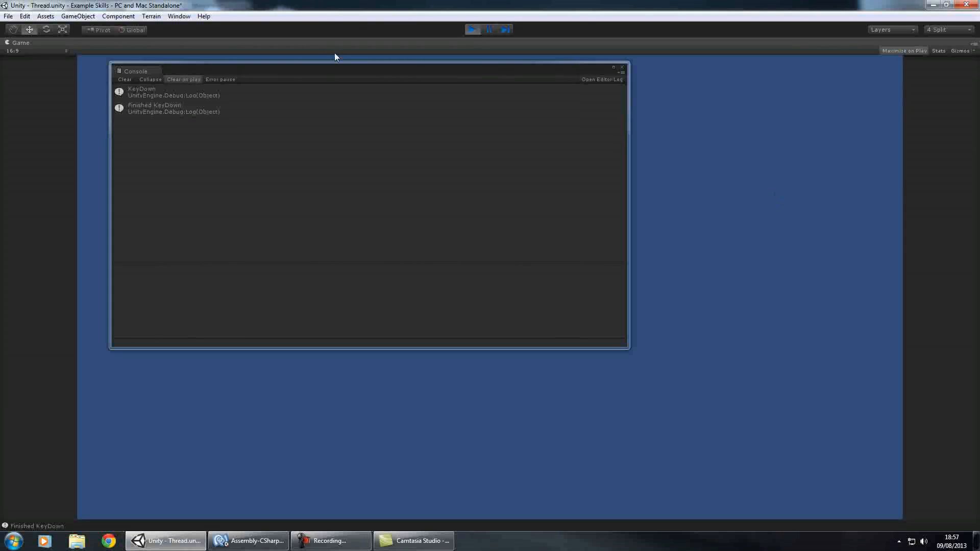
click(37, 51)
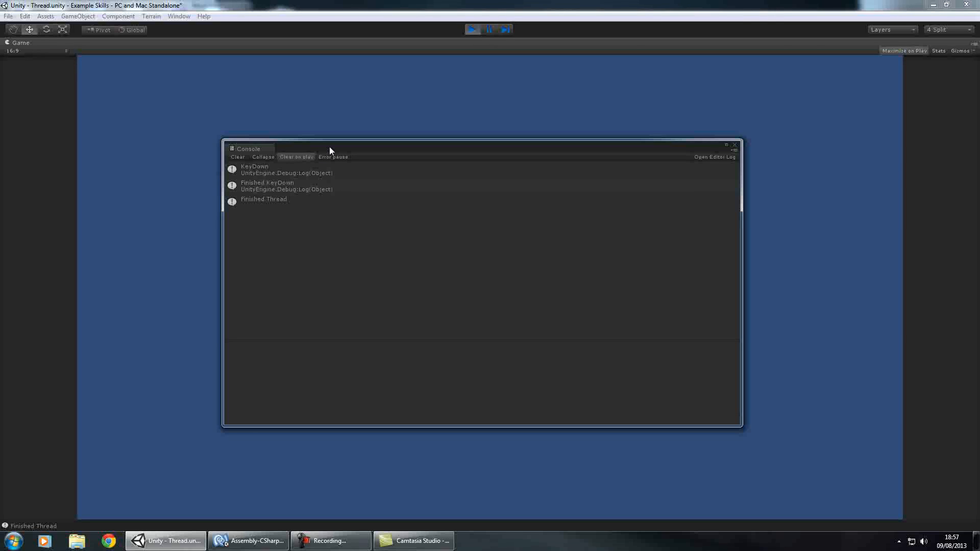
mouse_move(489, 289)
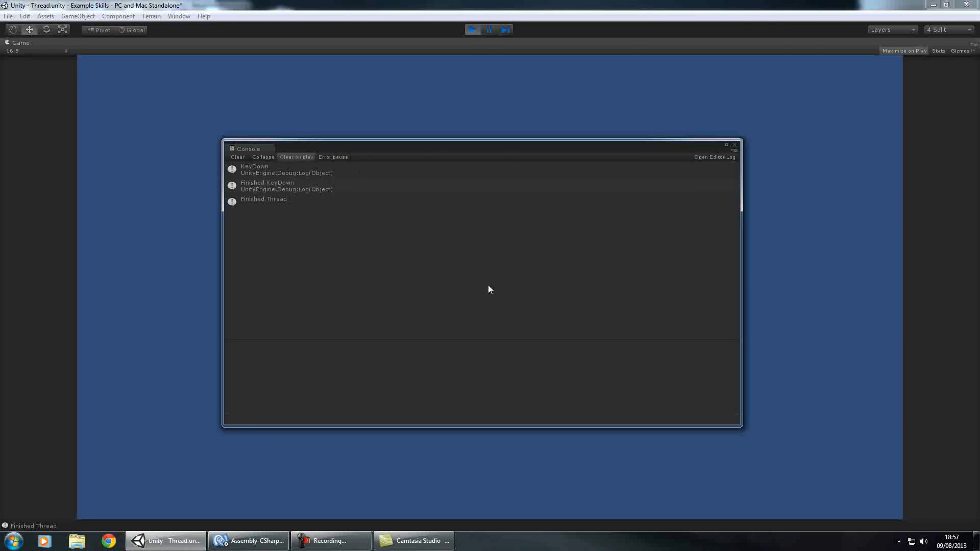
click(249, 540)
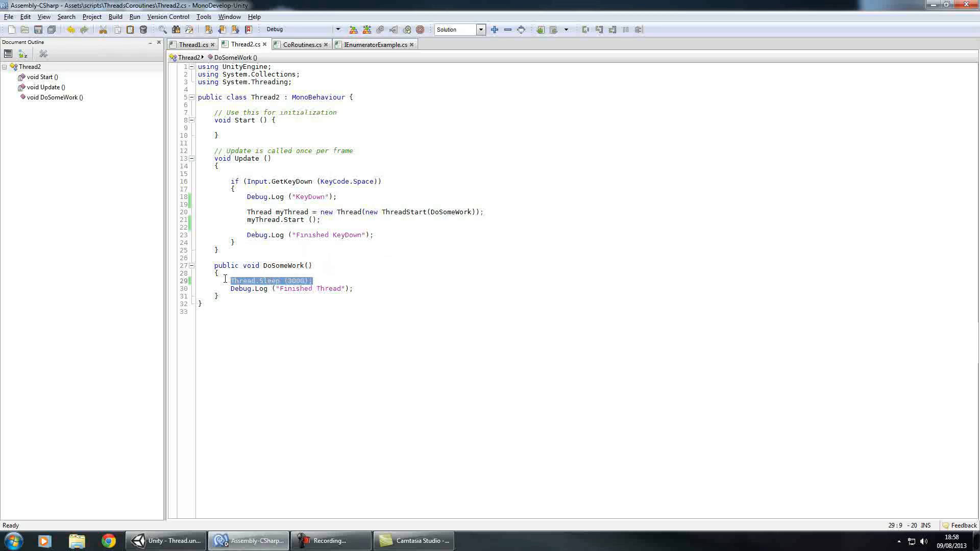
Return to the CoRoutines.cs script in the editor
click(302, 44)
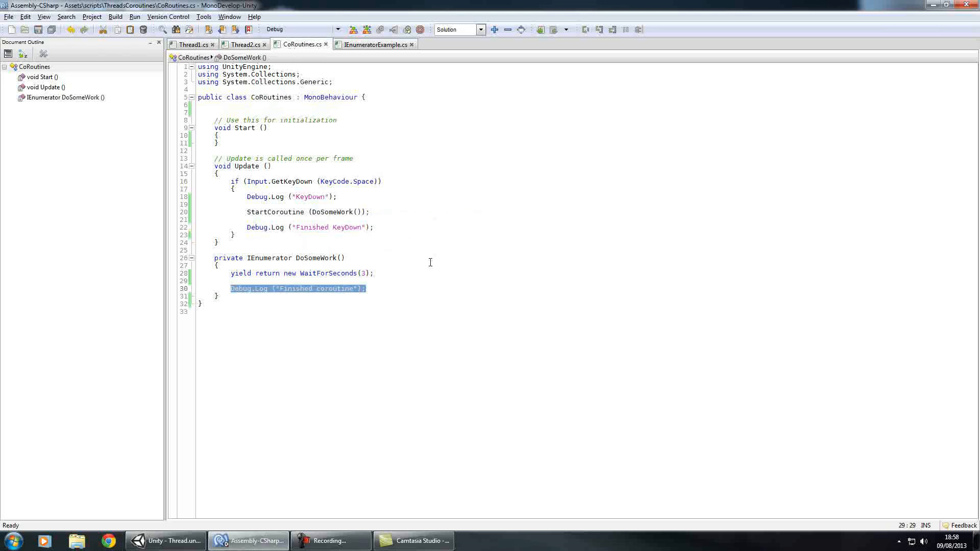
mouse_move(443, 297)
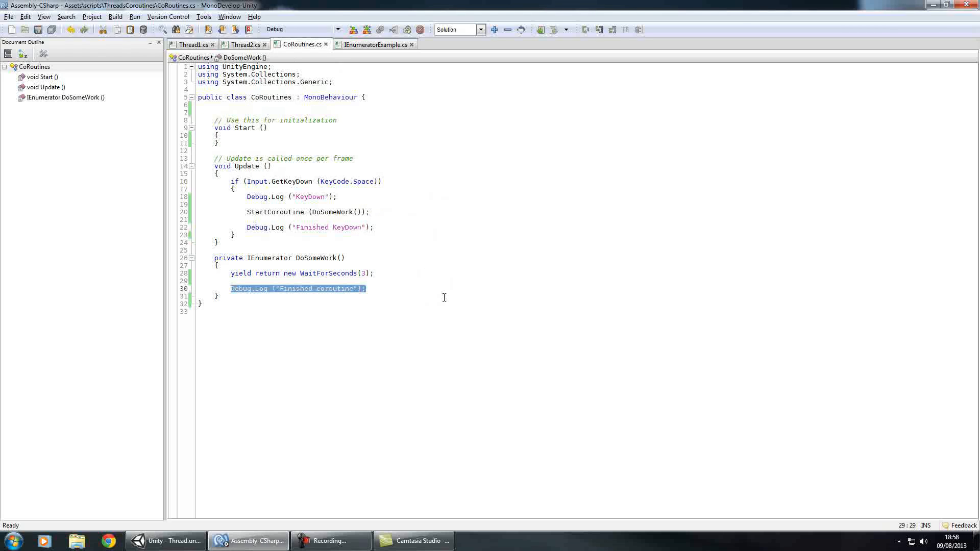